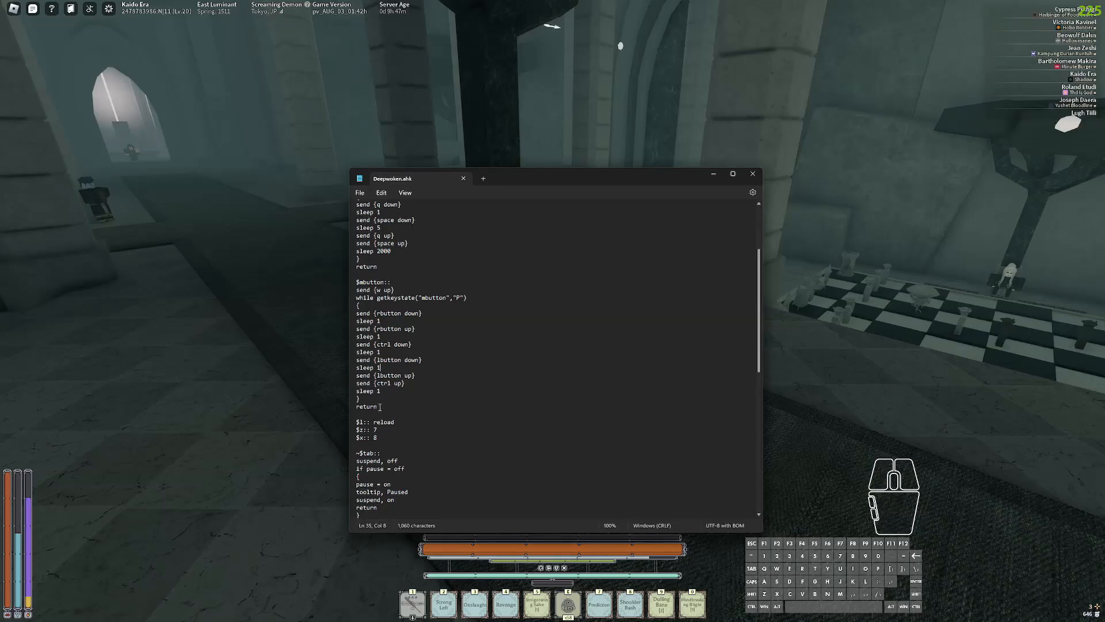
Step: Select the mbutton hotkey block and the mbutton word in getkeystate to replace with z
left_click_drag(356, 282, 381, 407)
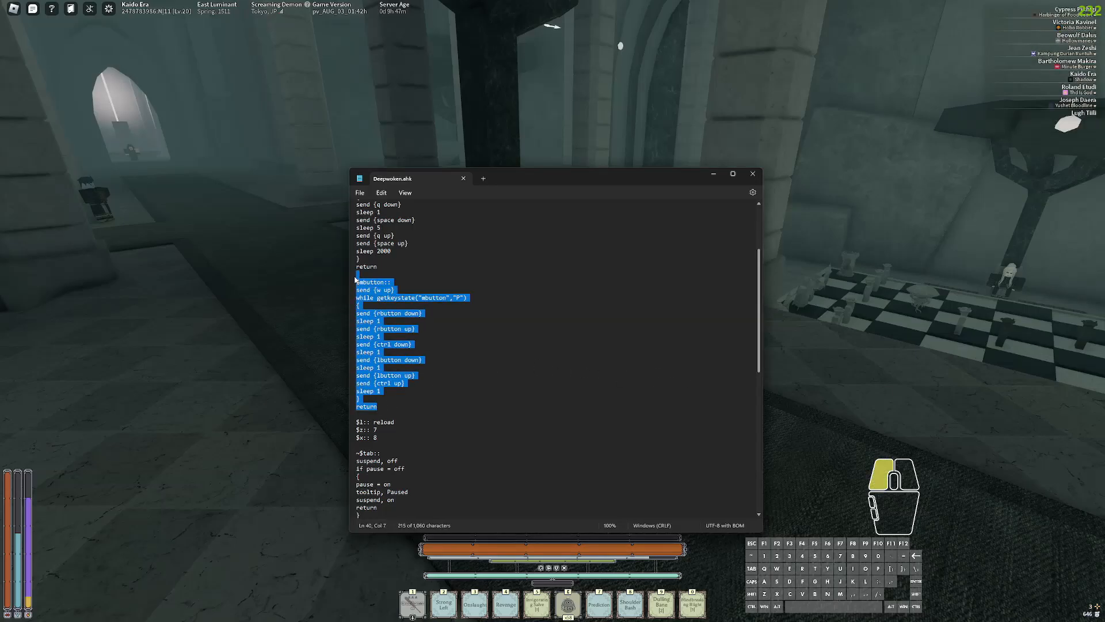
left_click(426, 297)
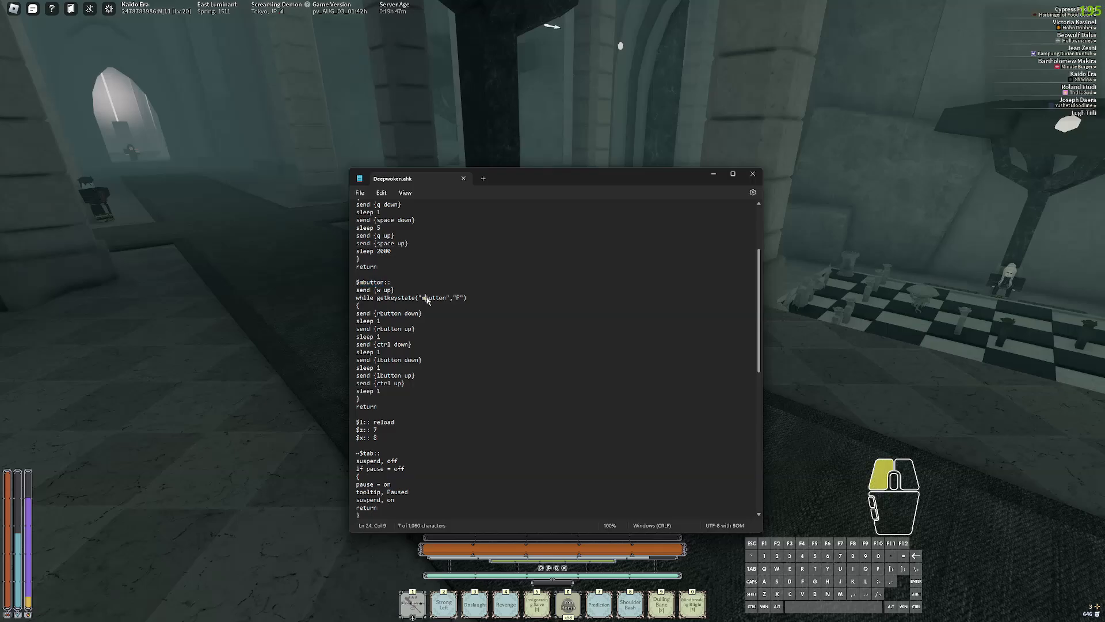
double_click(372, 282)
type("$z")
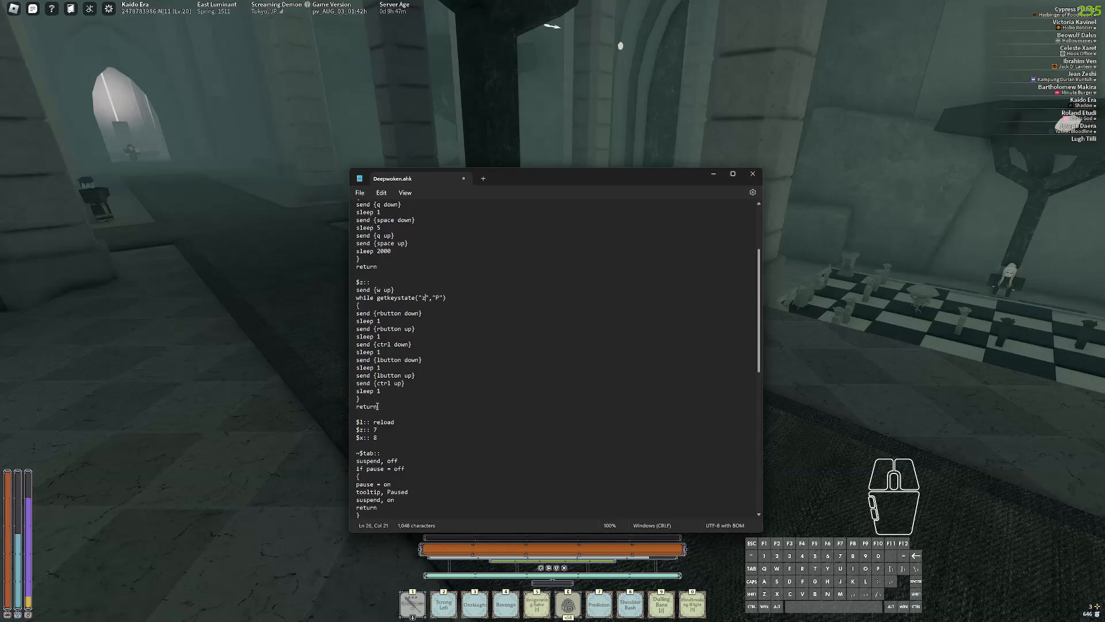
left_click_drag(360, 282, 378, 406)
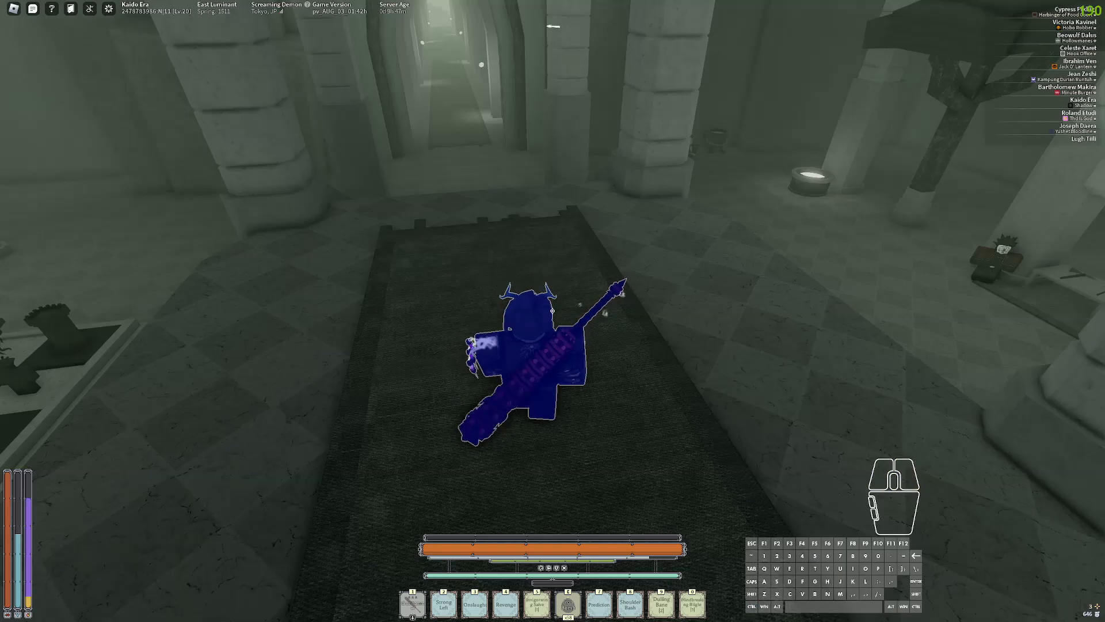
Step: Walk the character through the hall with D and S, then show the network statistics overlay
key("d")
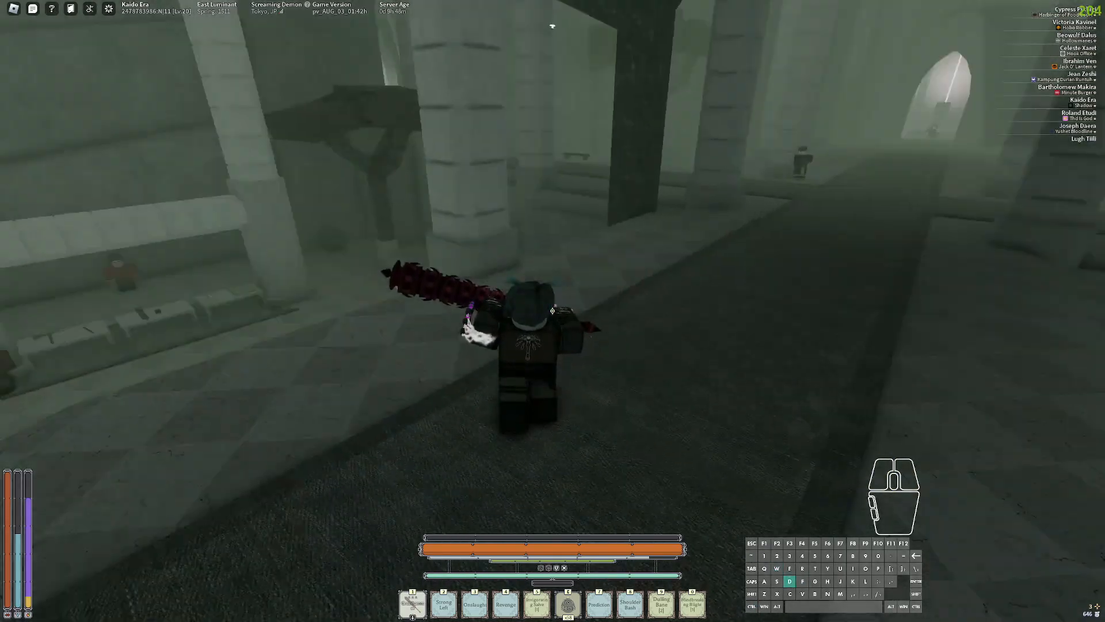
key("s")
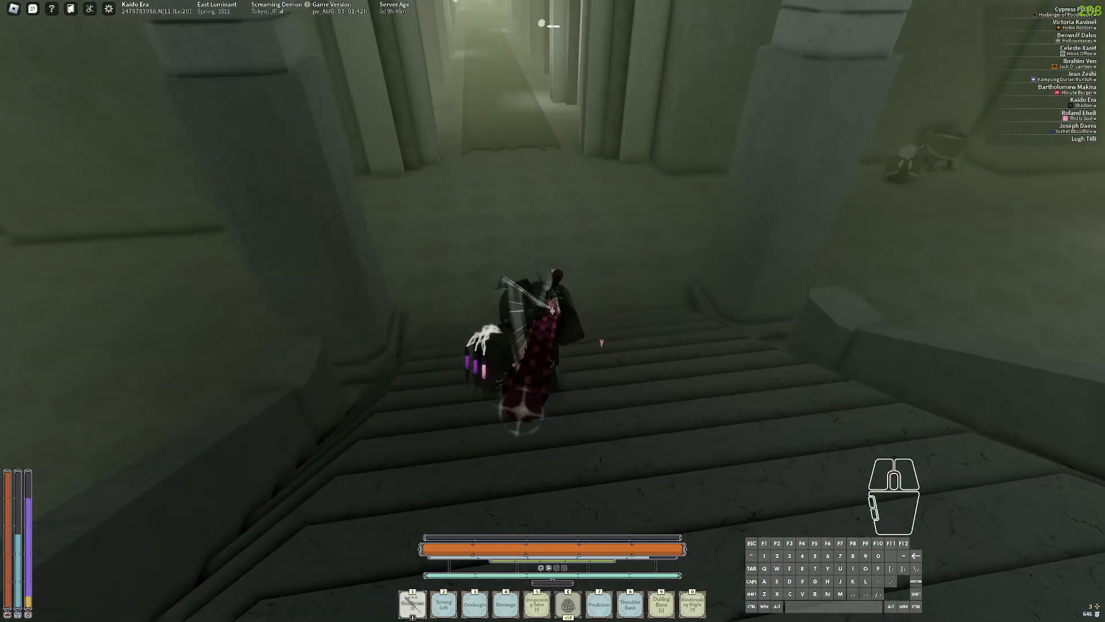
key("f5")
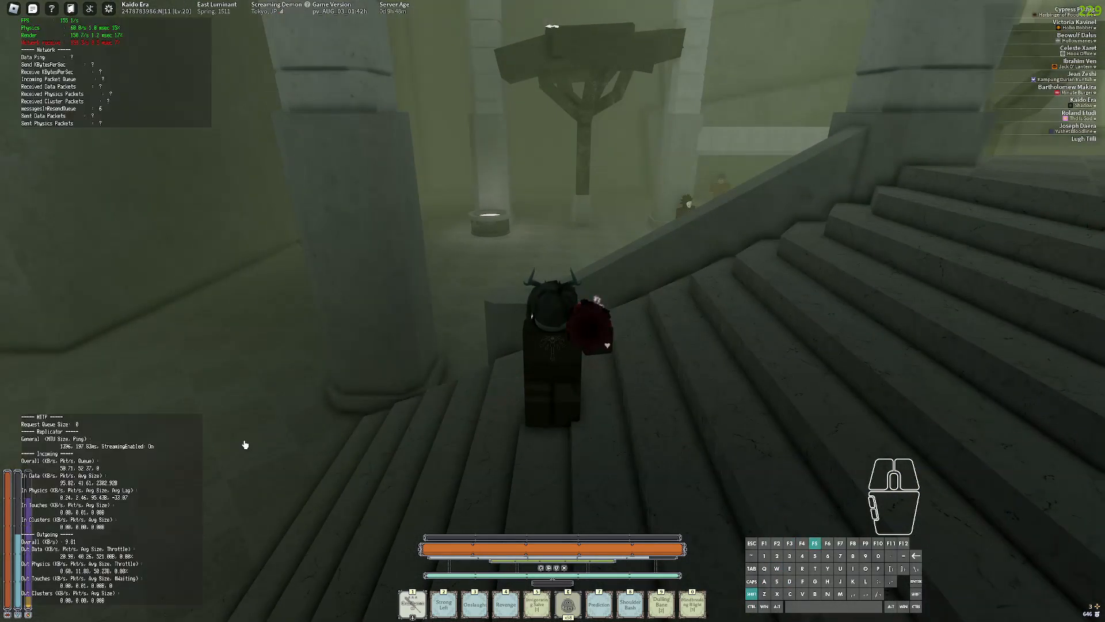